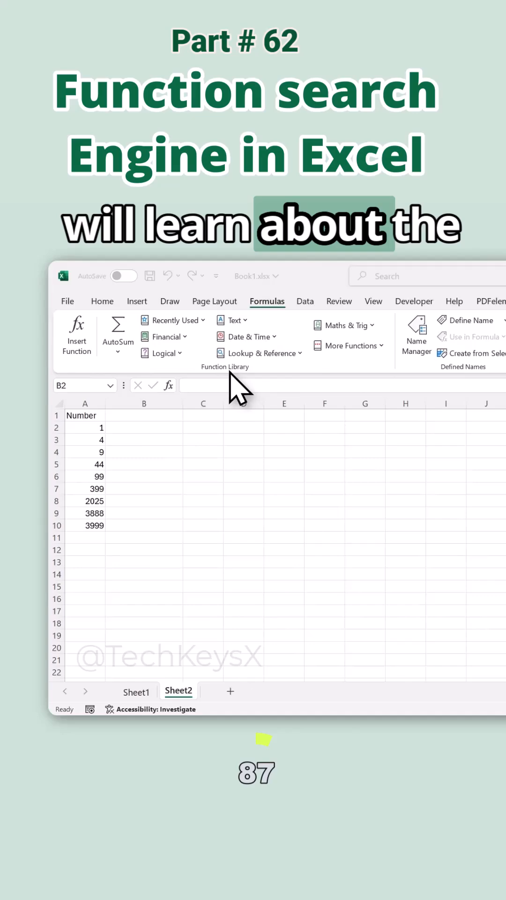
pyautogui.moveTo(167, 367)
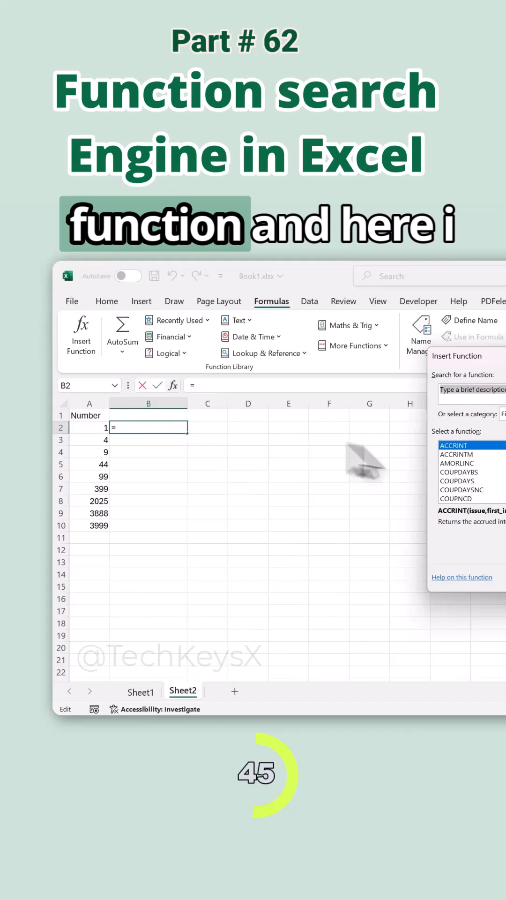
# Search functions for 'roman' and choose ROMAN from the results.
pyautogui.write('roman')
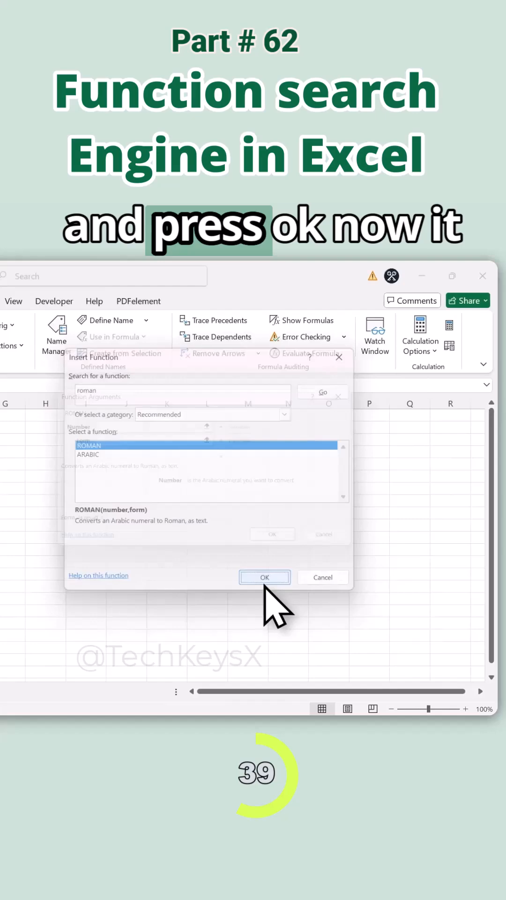
pyautogui.click(265, 577)
pyautogui.write('A2:A10')
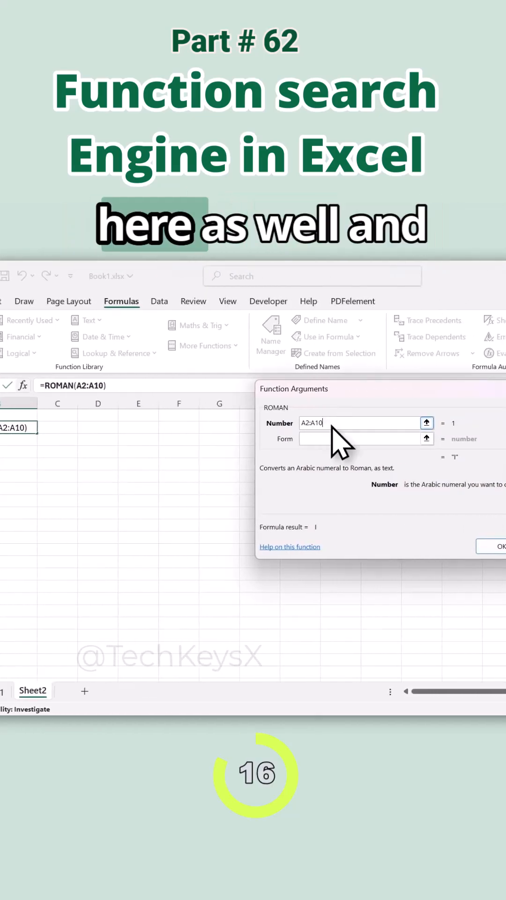
# Confirm =ROMAN(A2:A10) so B2:B10 fills with Roman numerals I through MMMCMXCIX.
pyautogui.click(501, 546)
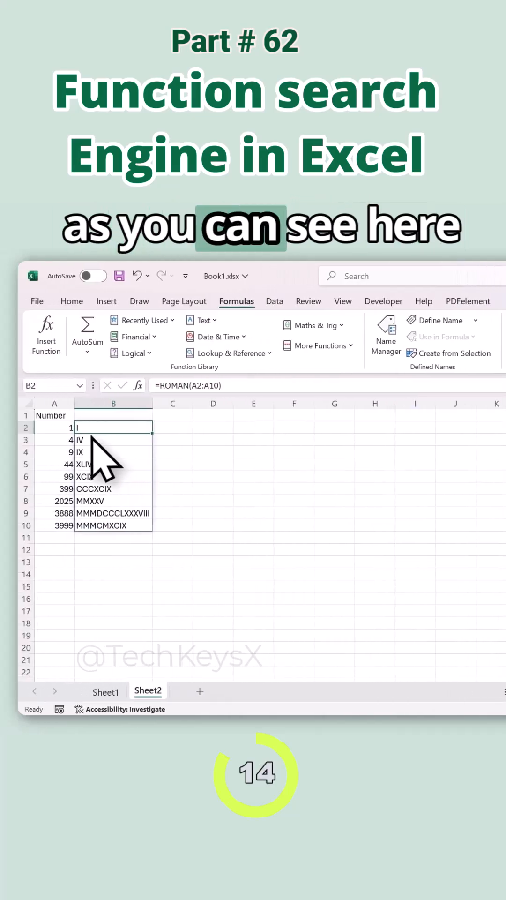